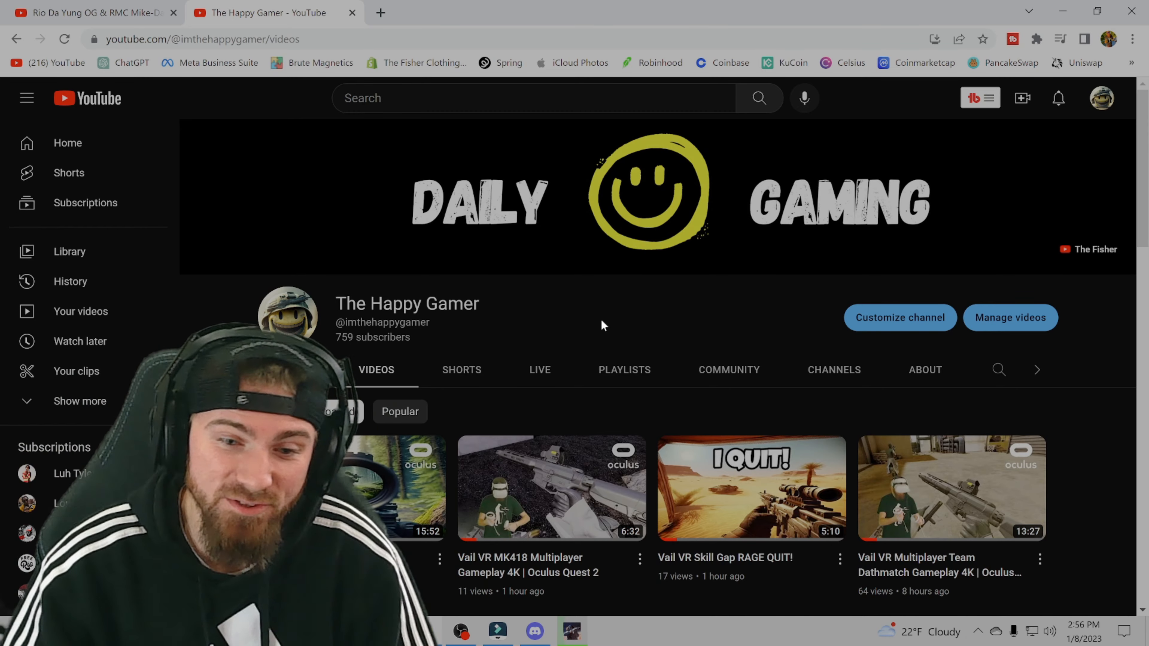
Step: Go to the Happy Gamer channel's 28-day analytics overview via the TubeBuddy menu
left_click(979, 97)
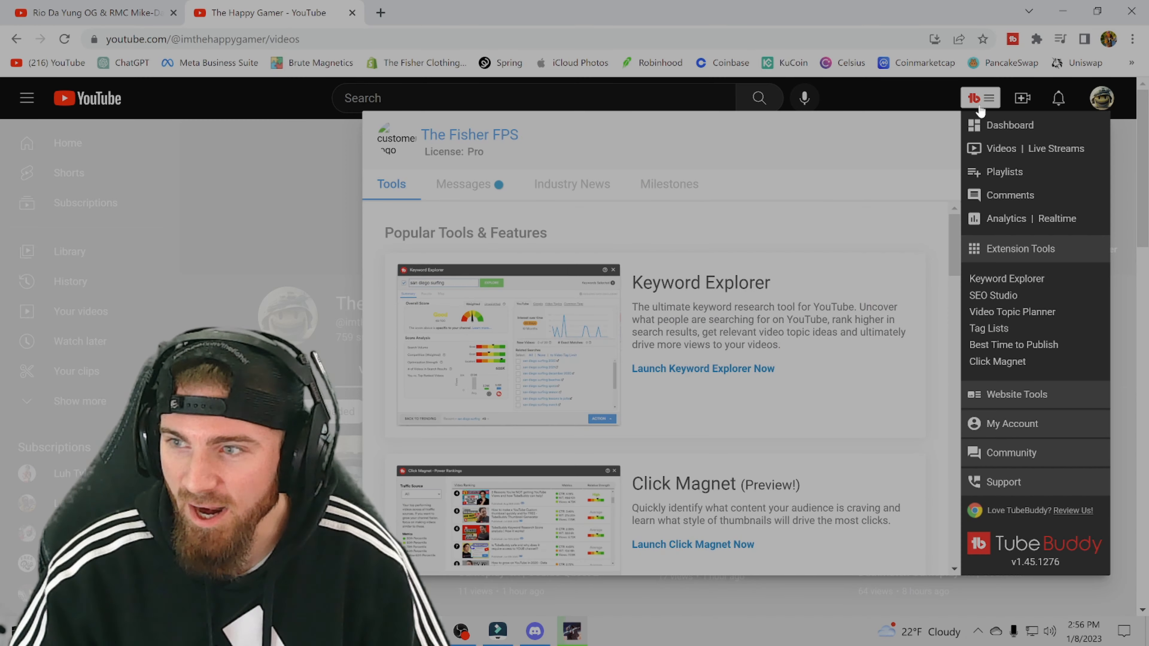
left_click(1006, 219)
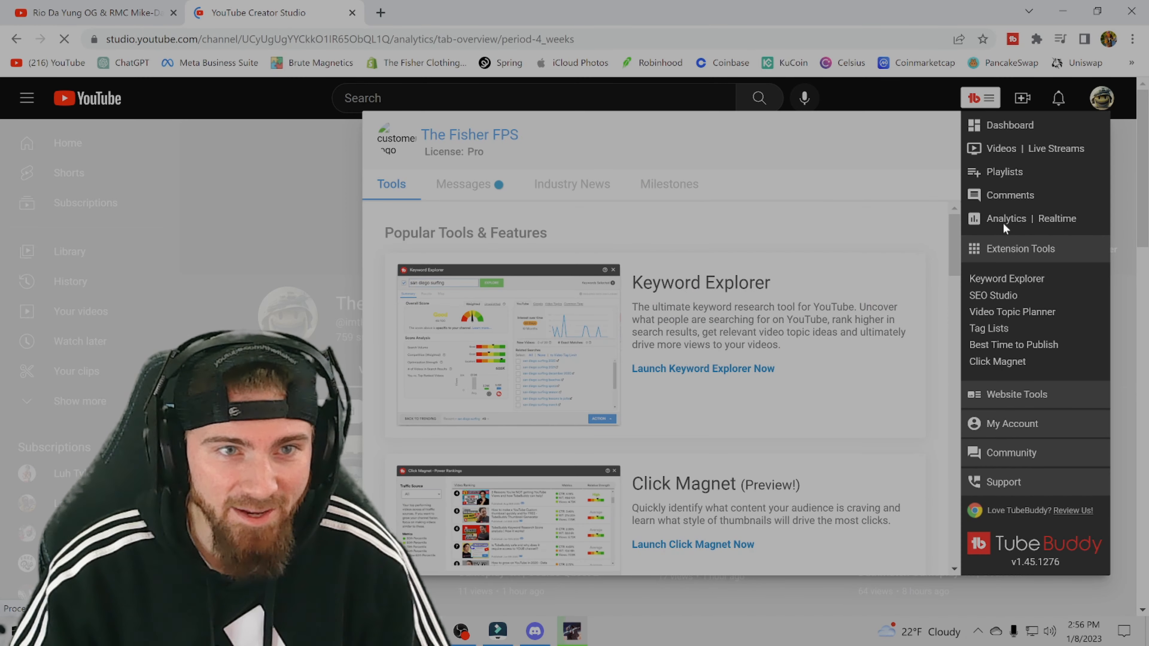
left_click(1005, 219)
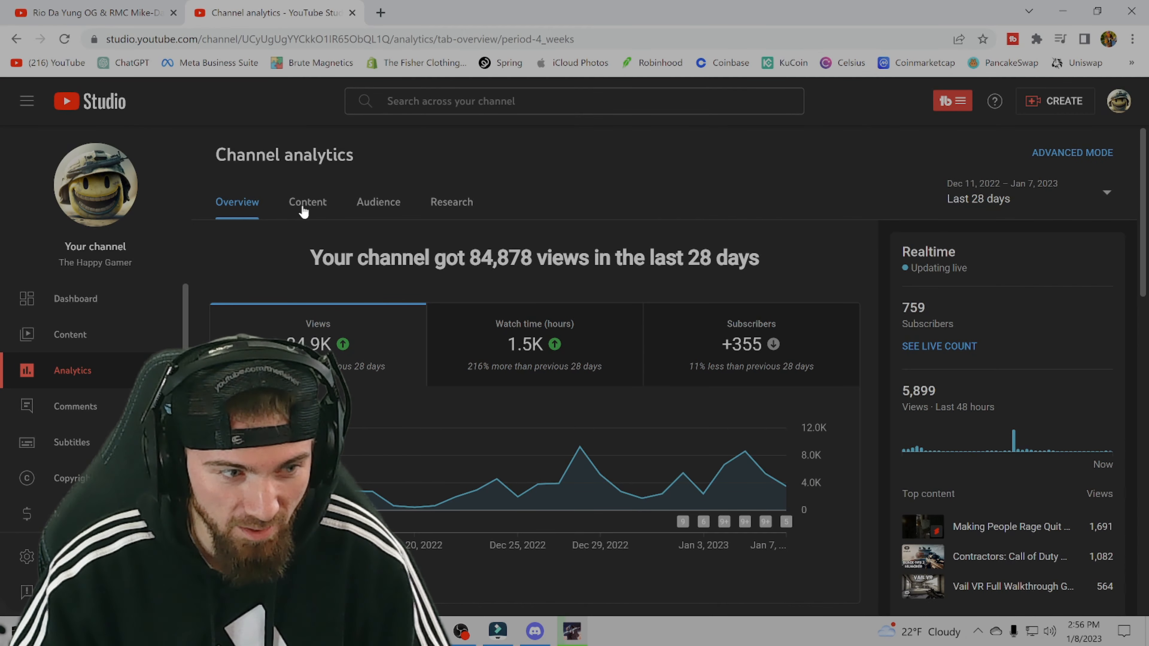
Step: Show content analytics for all formats: 102 videos, 79 Shorts and 2 live streams published
left_click(307, 203)
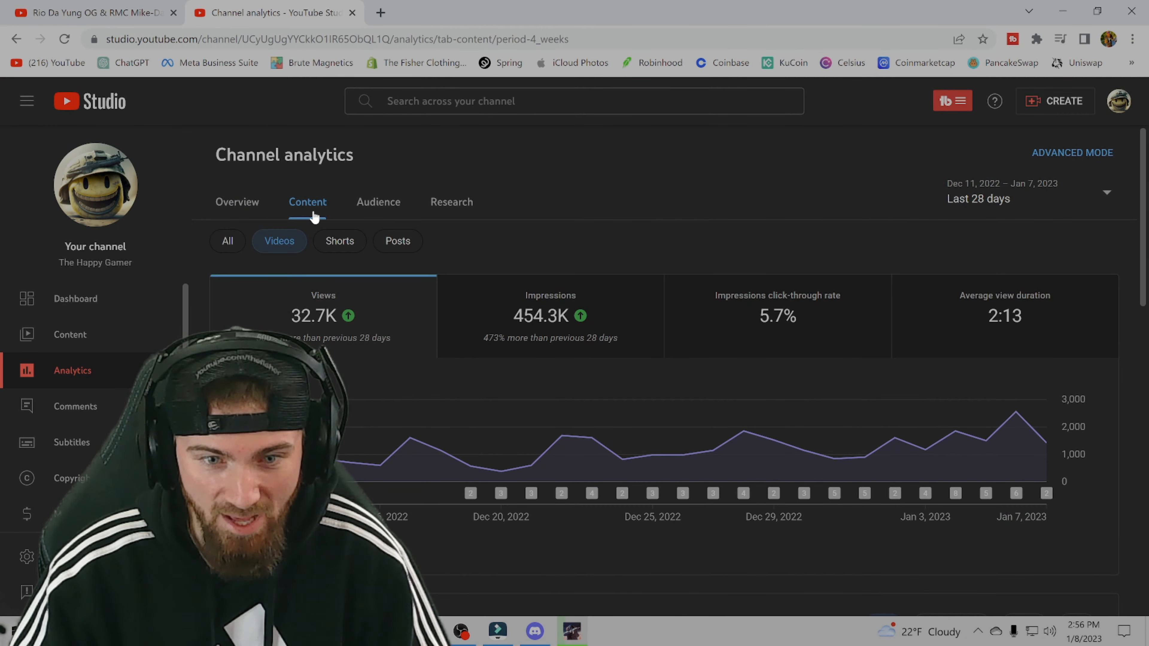
left_click(228, 241)
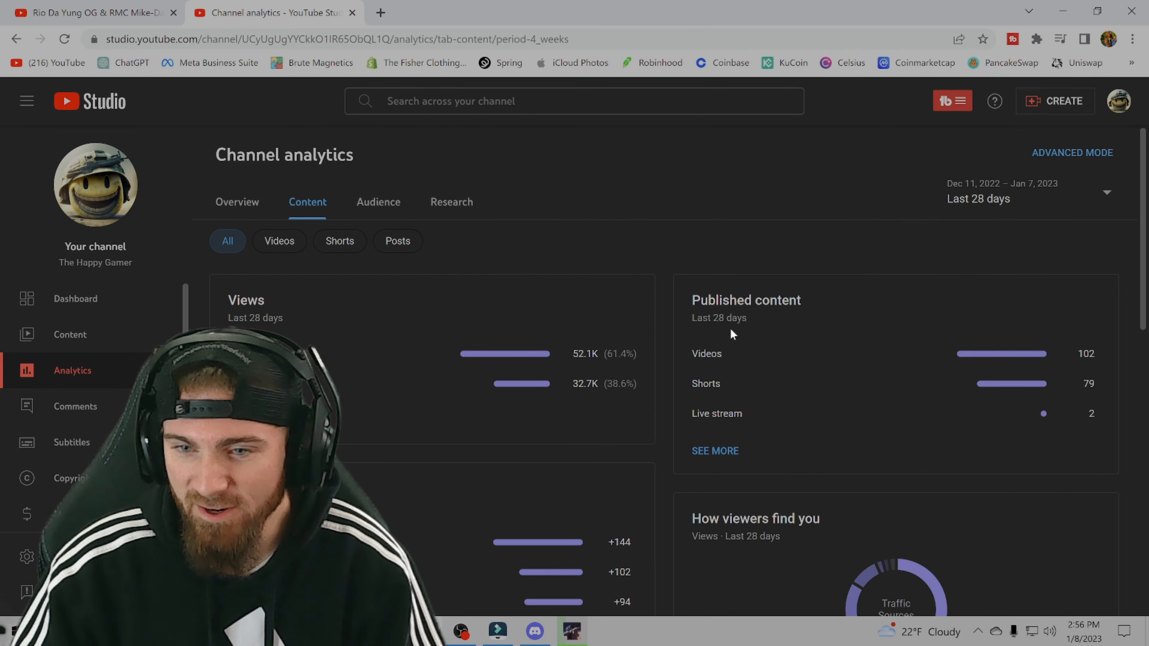
double_click(719, 317)
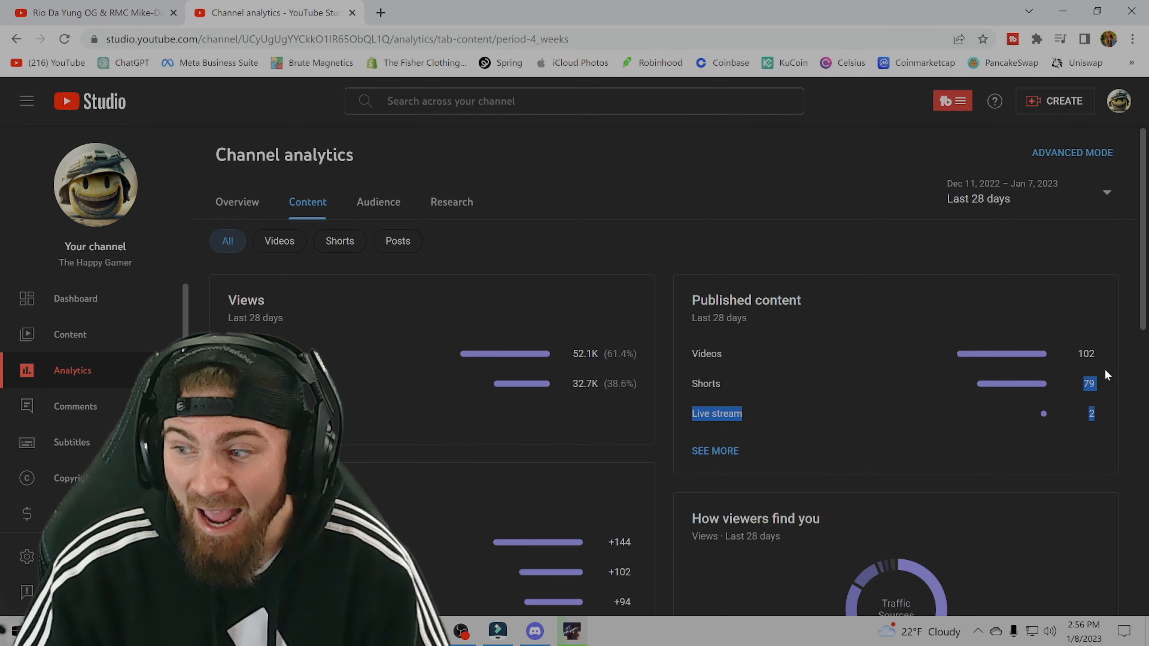
left_click(609, 631)
type("79")
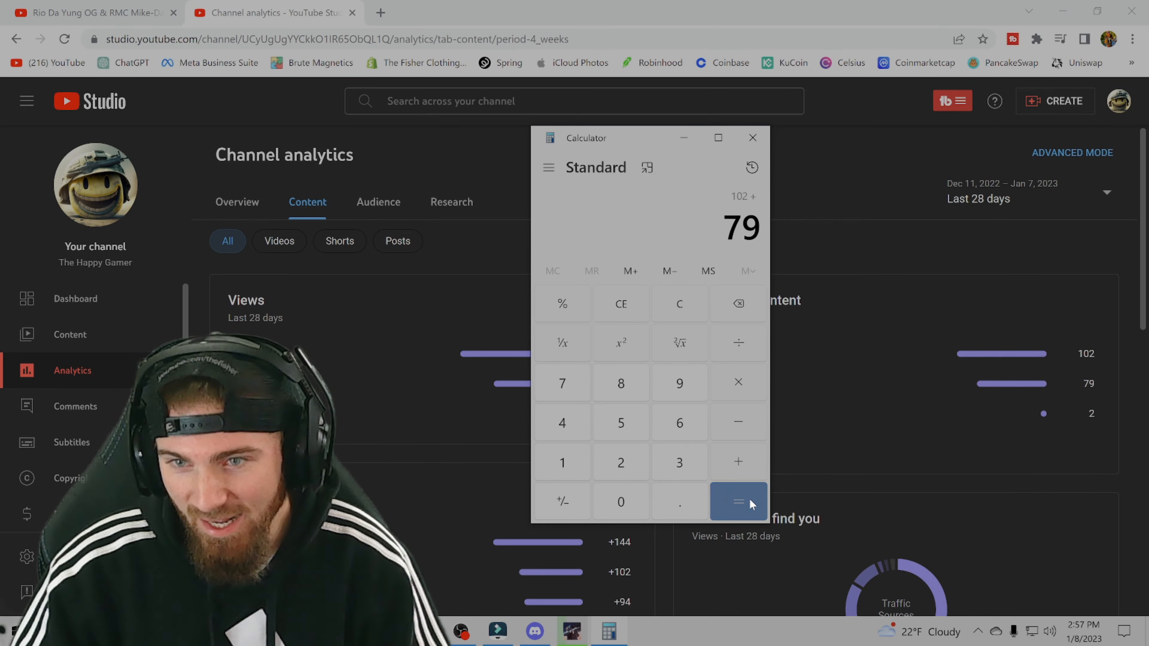
Step: Total 102 + 79 as 181 uploads, then divide by 28 days
left_click(738, 502)
type("28")
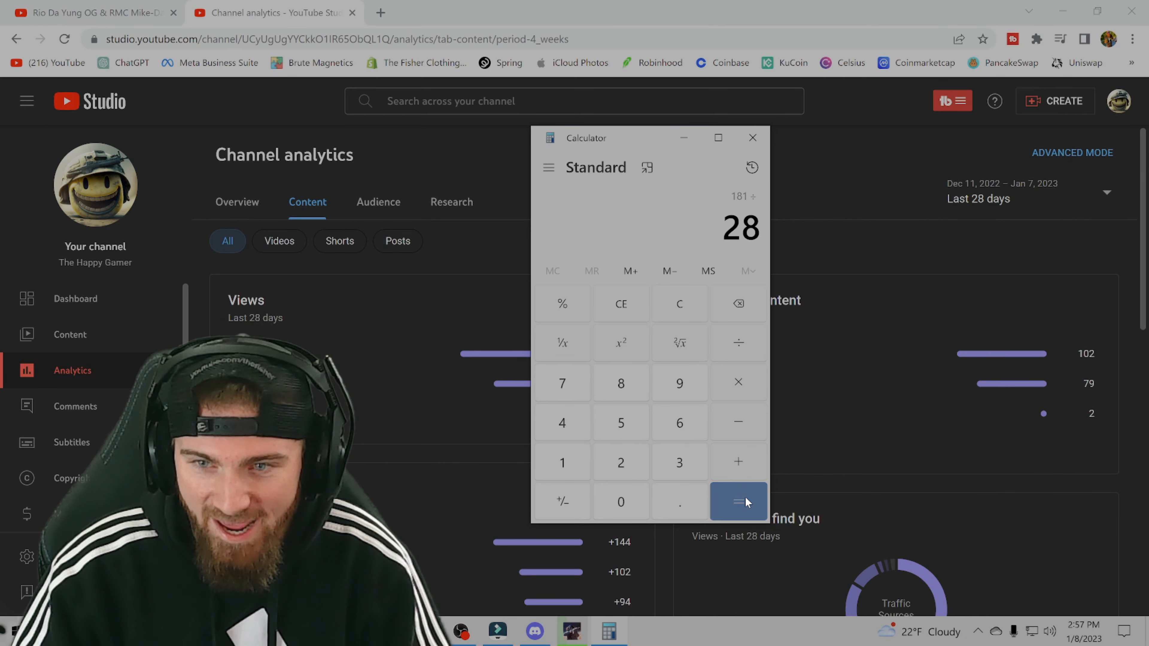
left_click(738, 502)
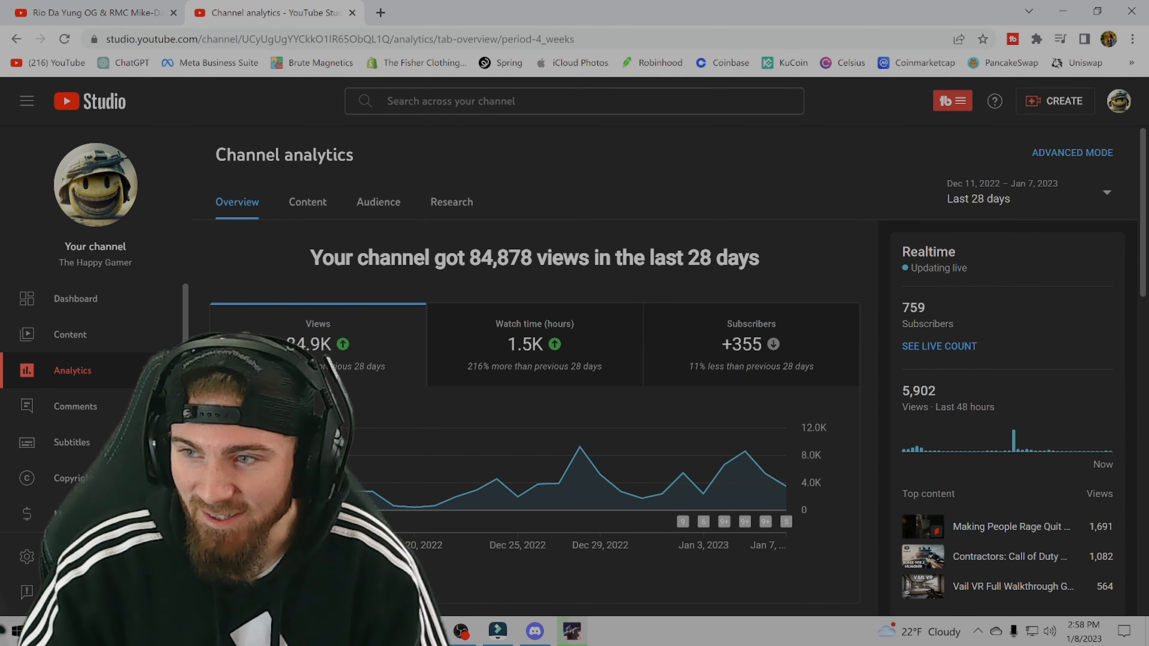
mouse_move(835, 232)
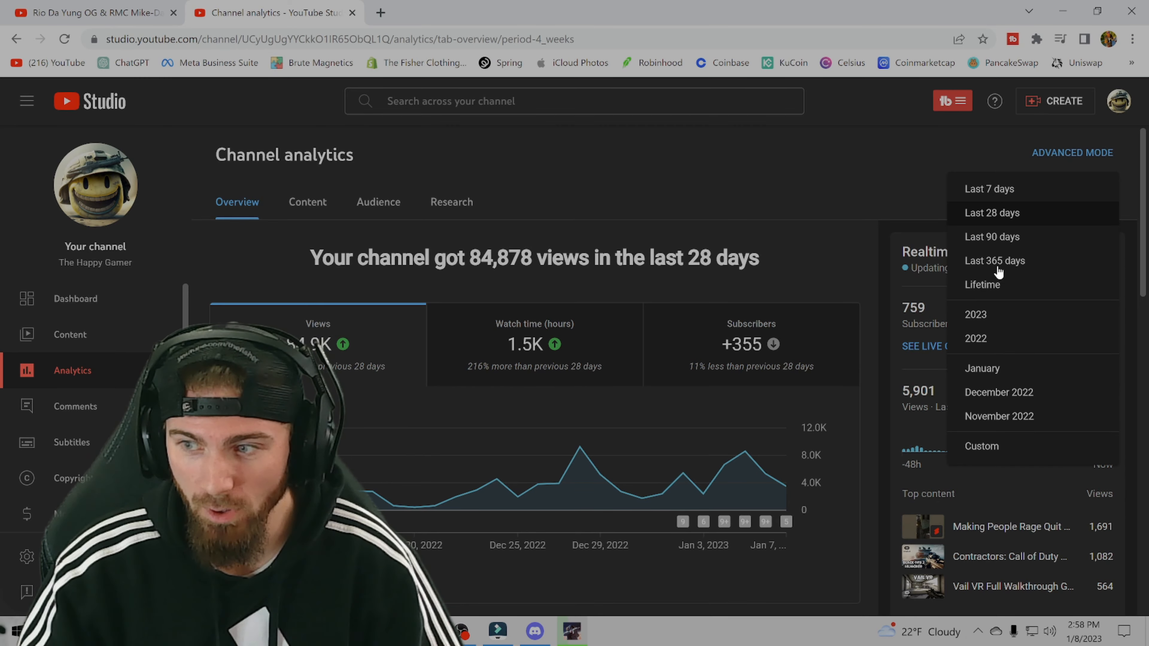
Step: Extend the overview date range to a full year, showing 111,021 views
left_click(994, 260)
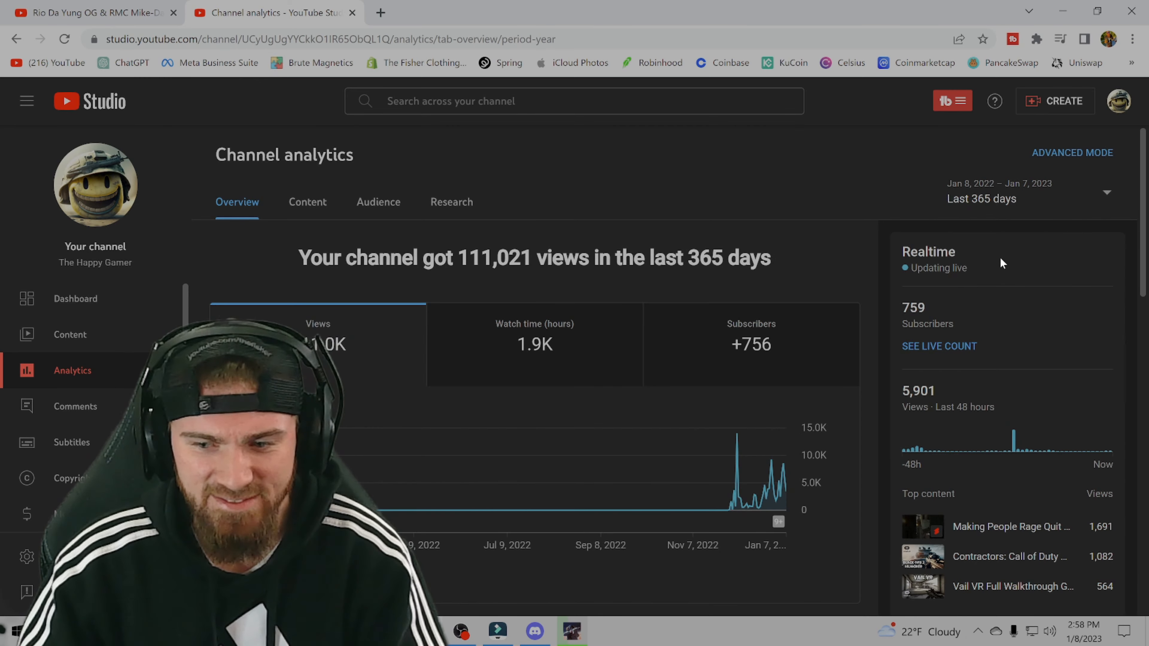
mouse_move(940, 329)
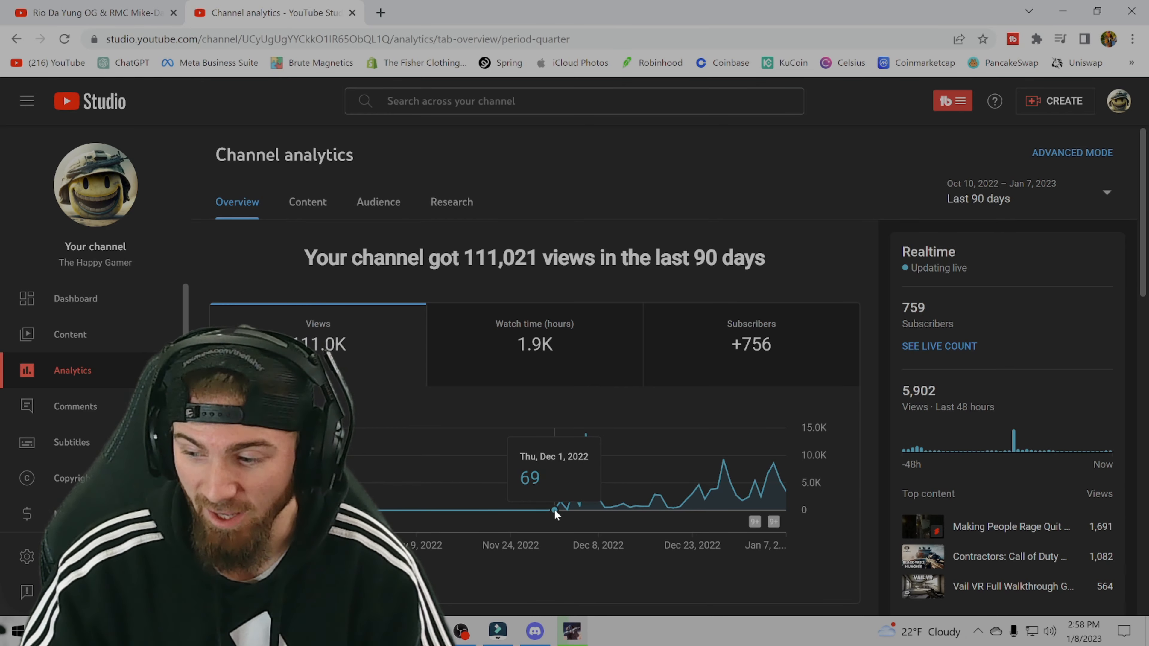
mouse_move(723, 460)
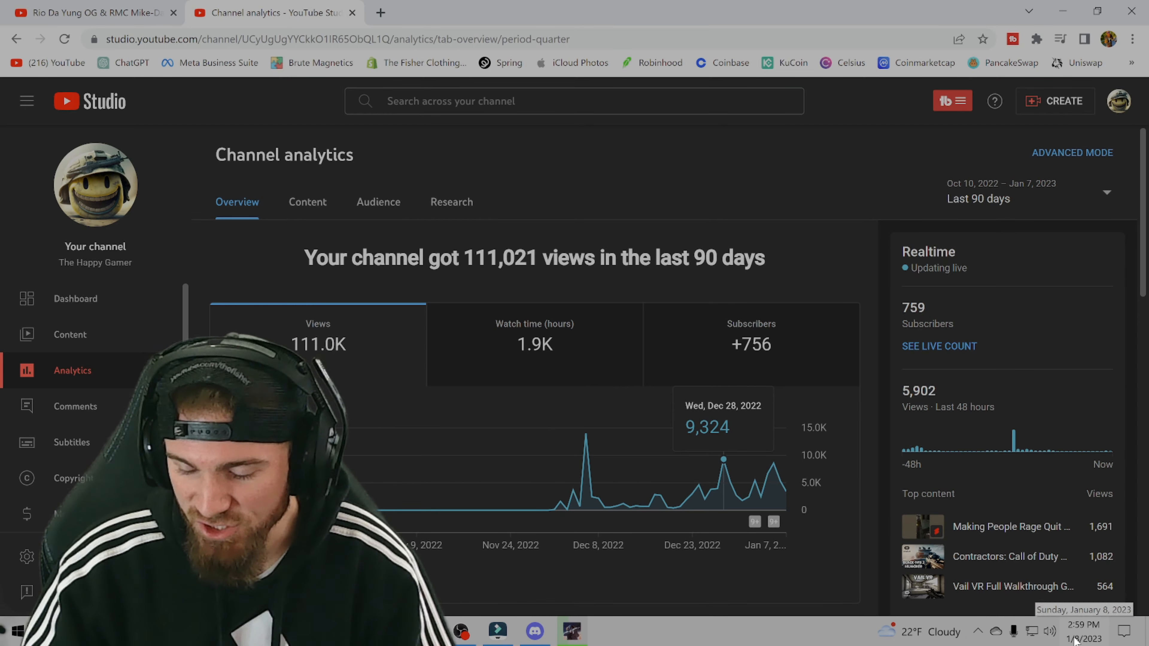
mouse_move(654, 479)
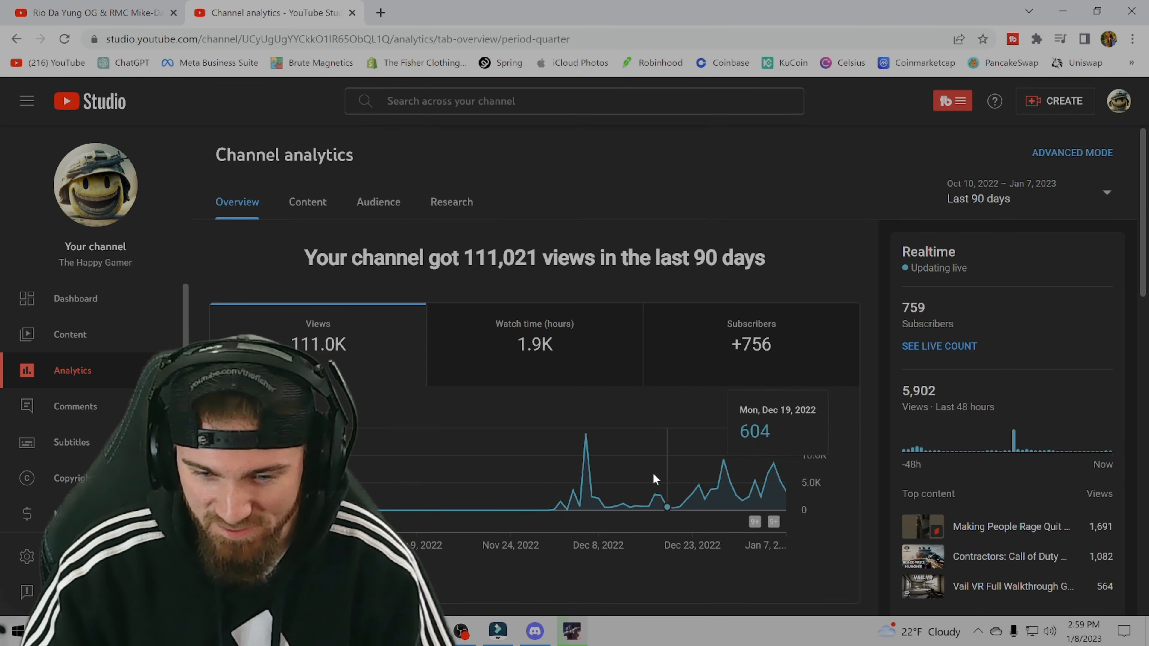
mouse_move(561, 503)
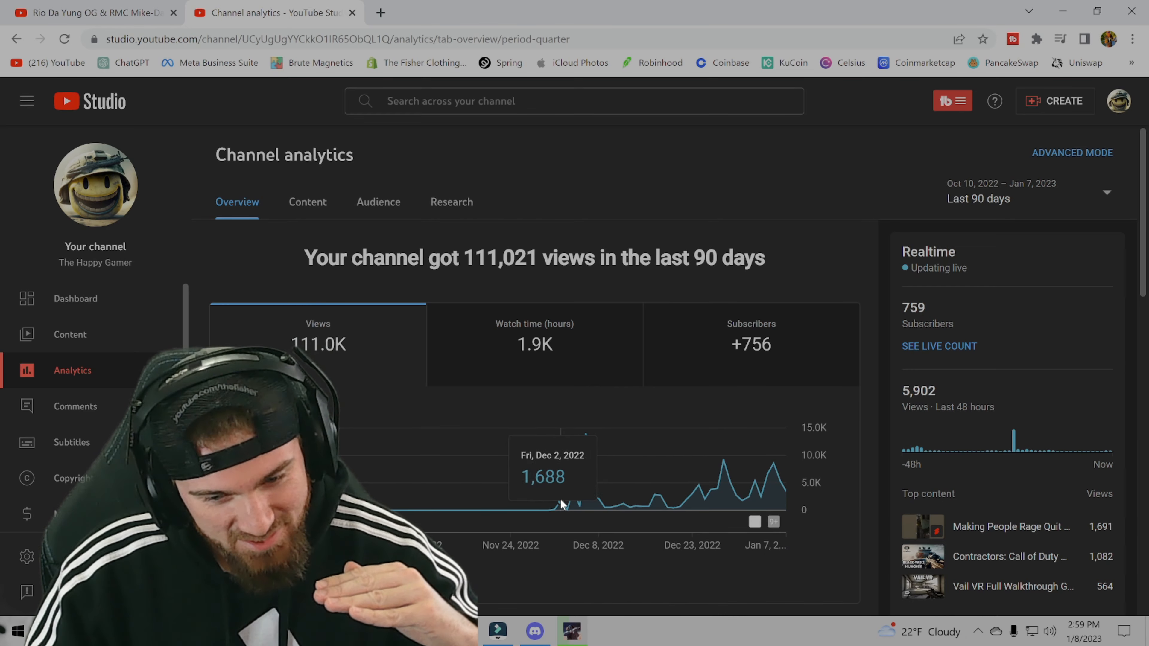
mouse_move(767, 474)
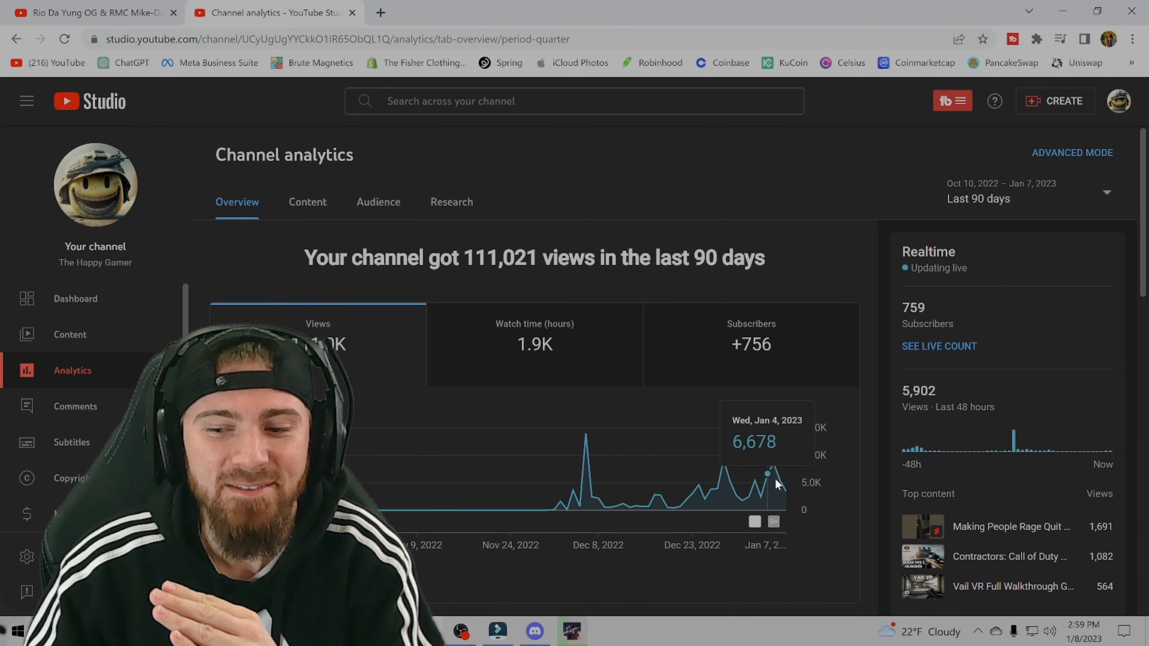
mouse_move(850, 447)
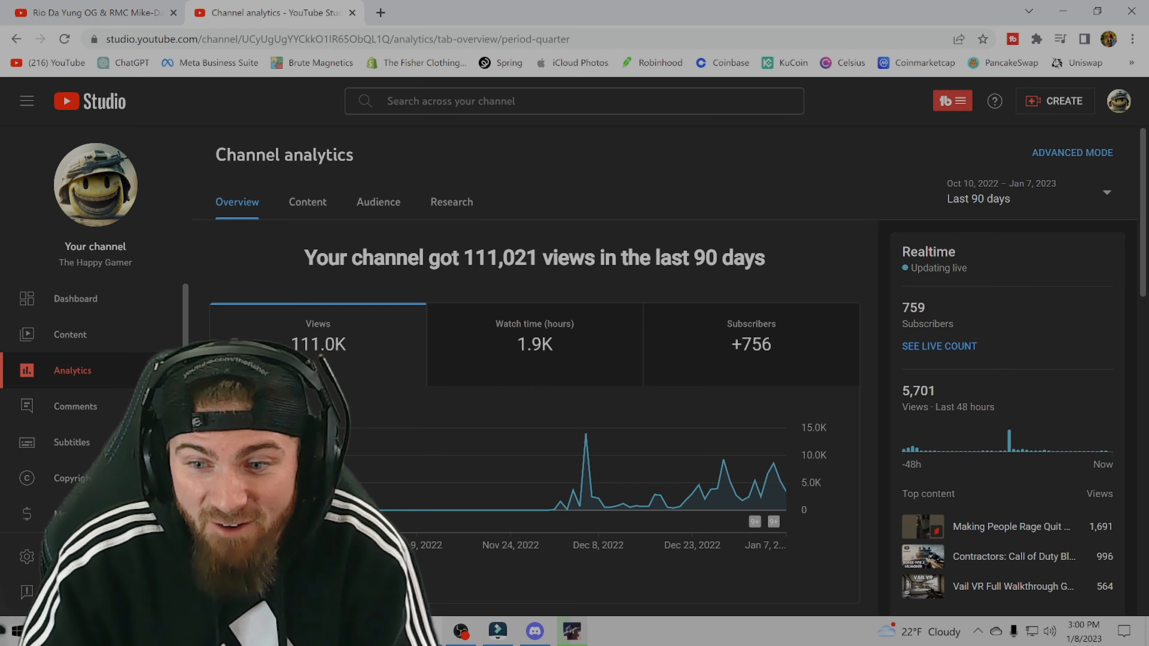
mouse_move(308, 209)
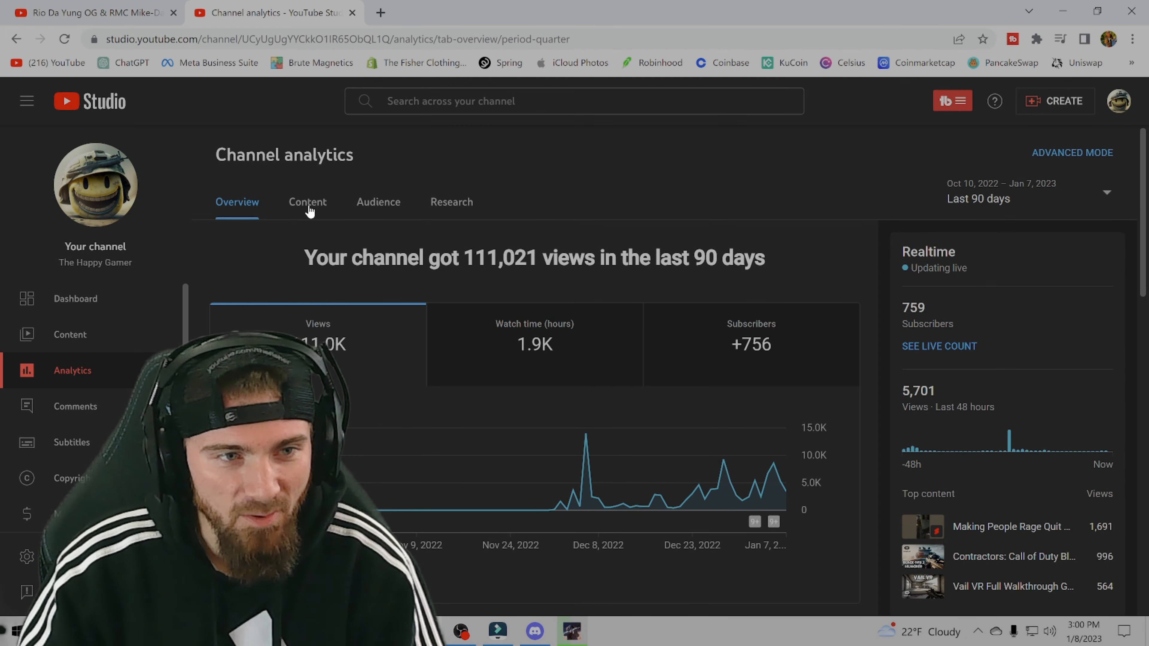
Step: Chart video impressions over 90 days (533.6K impressions, 5.7% click-through)
left_click(307, 203)
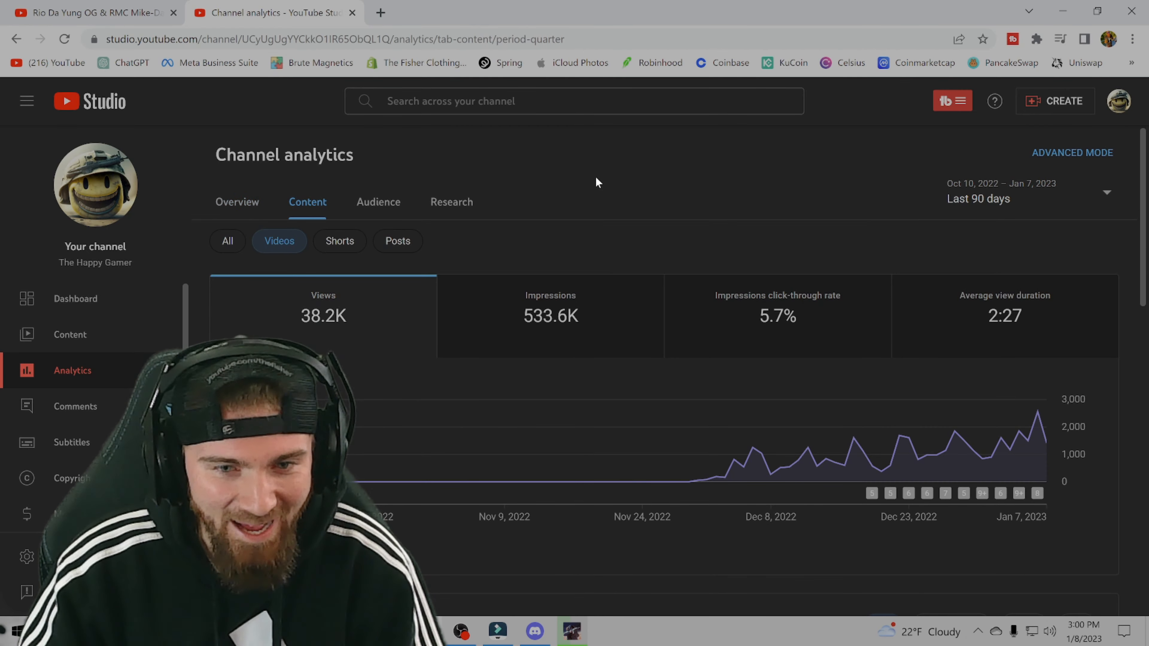
mouse_move(396, 279)
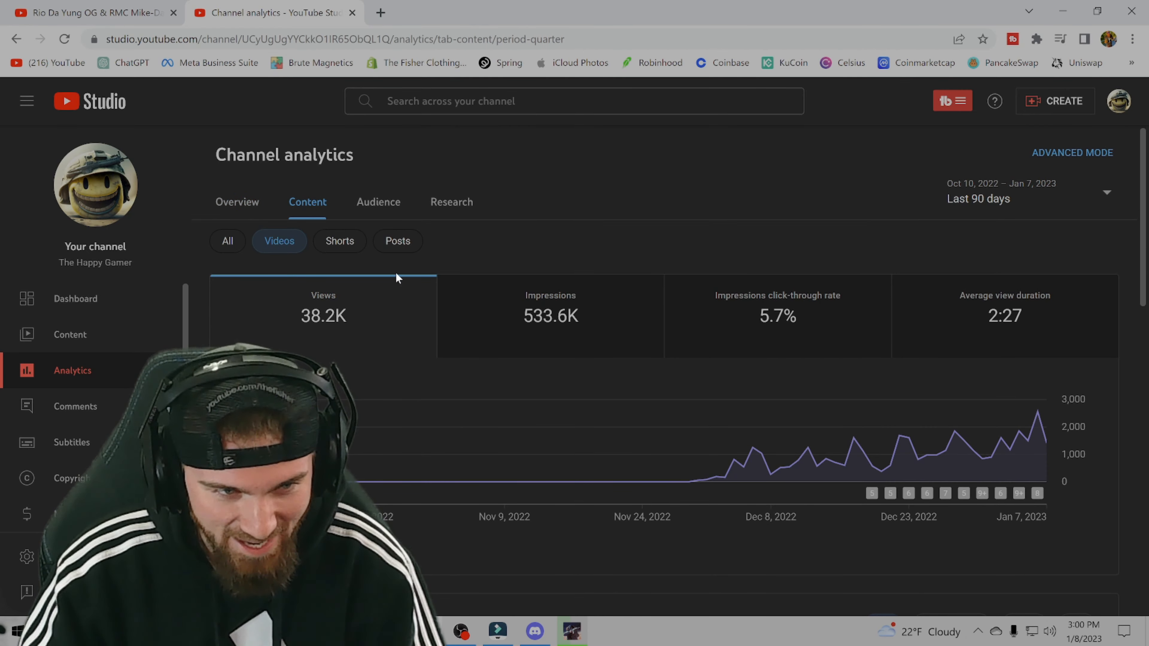
mouse_move(550, 316)
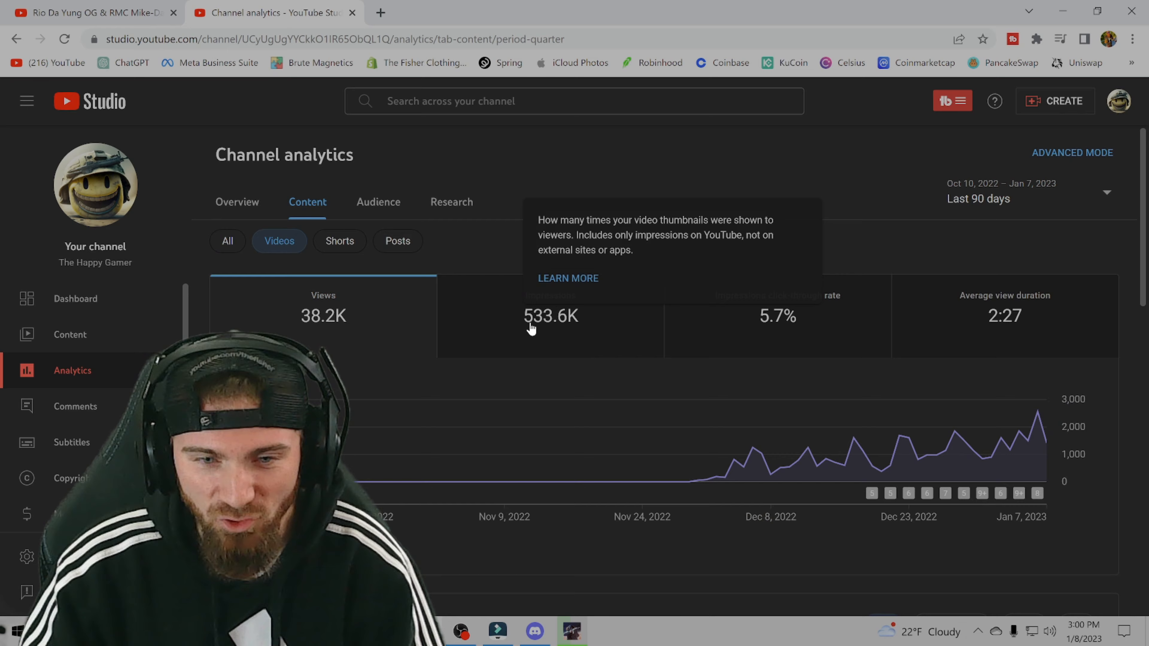
left_click(551, 316)
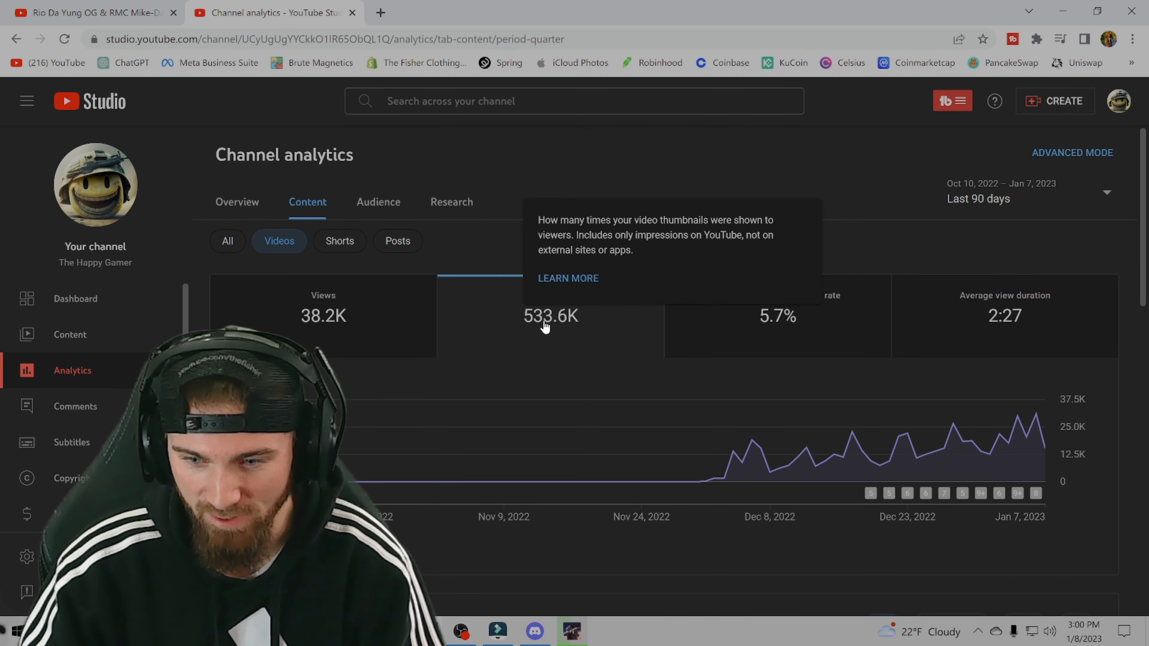
mouse_move(712, 478)
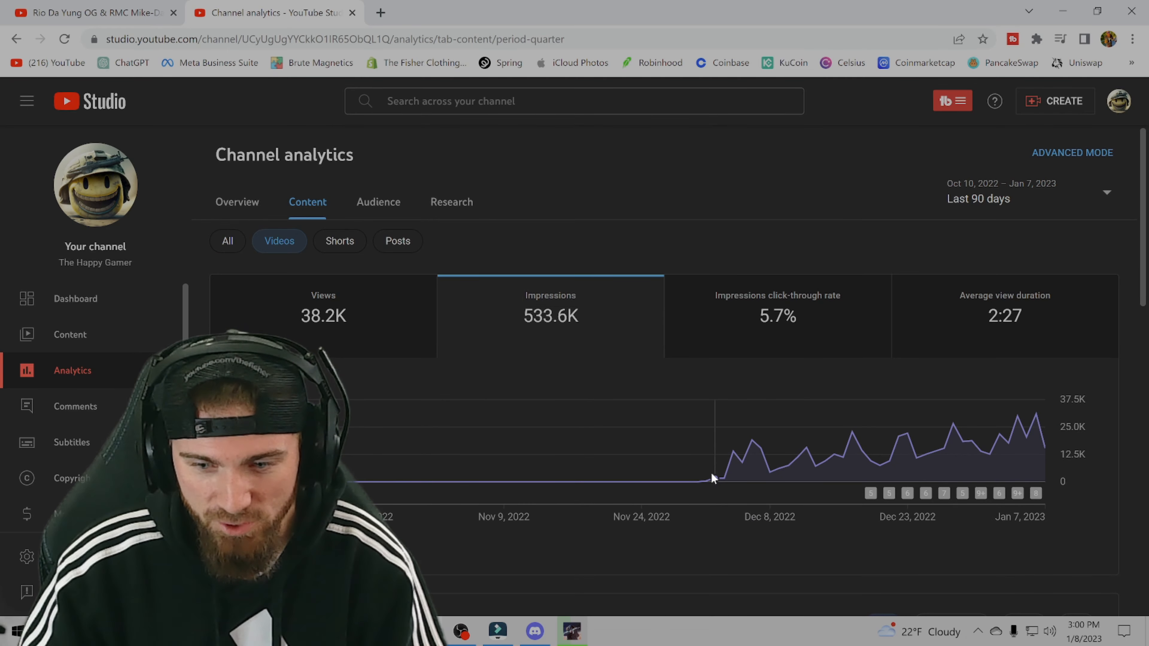
mouse_move(614, 481)
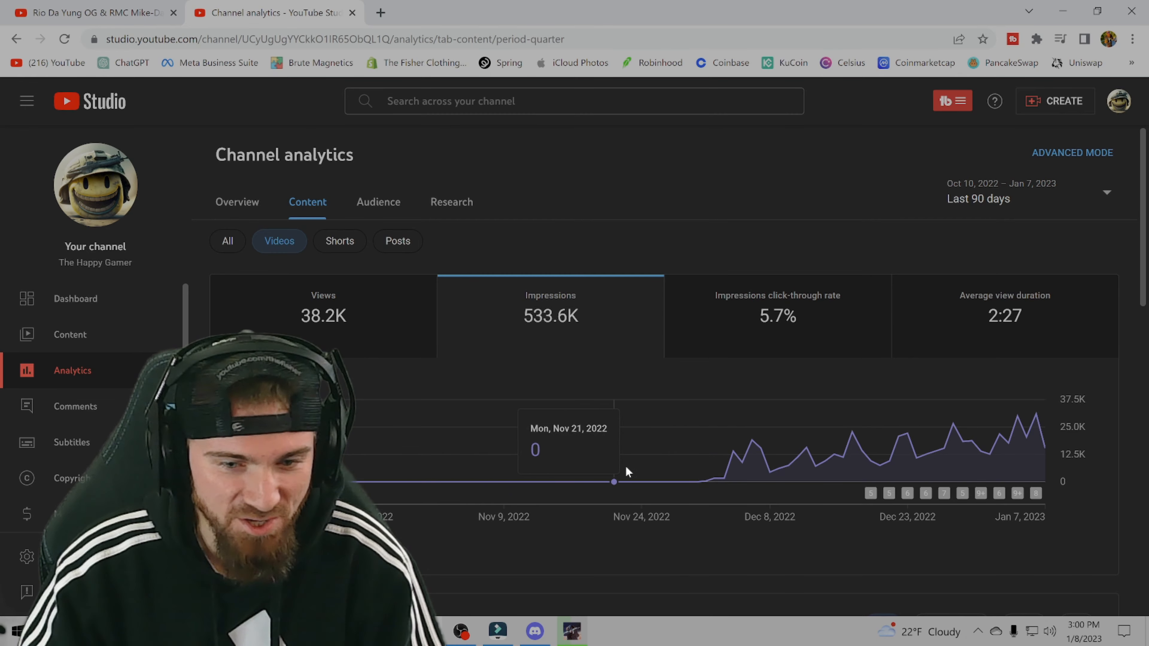
mouse_move(797, 458)
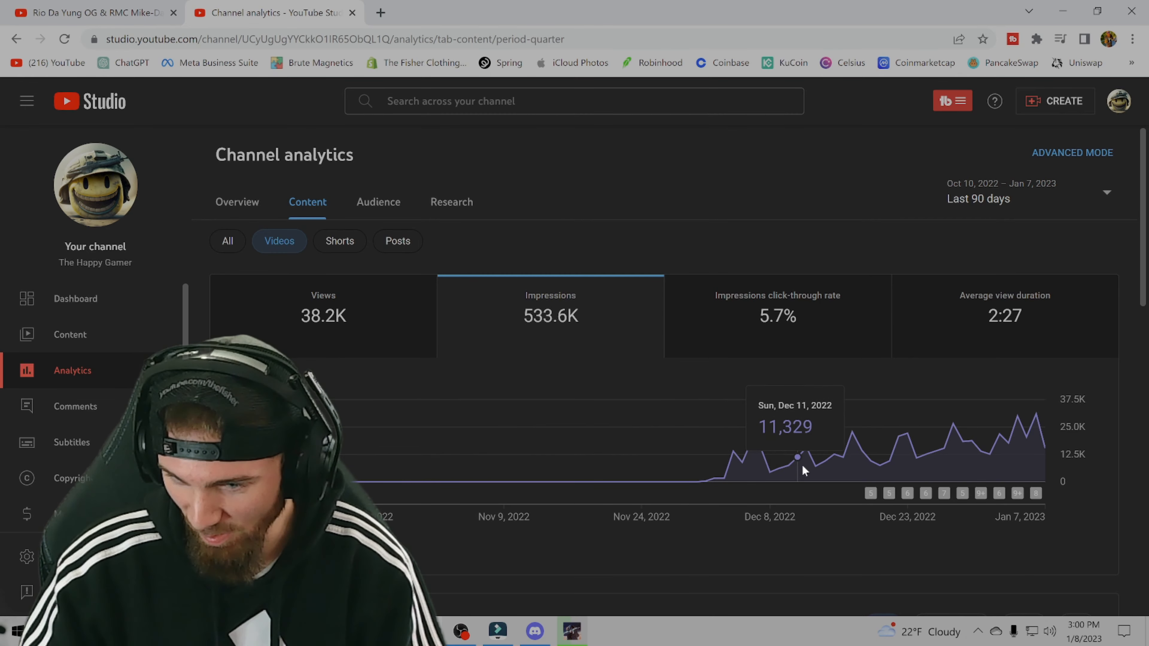
mouse_move(1025, 437)
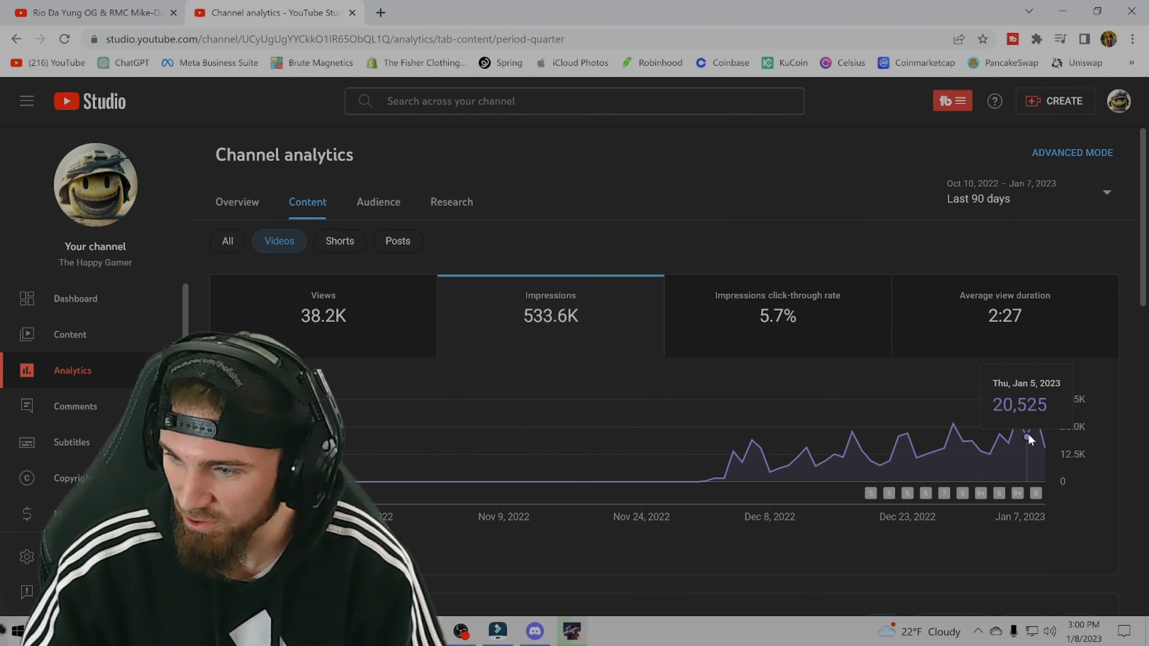
mouse_move(1044, 447)
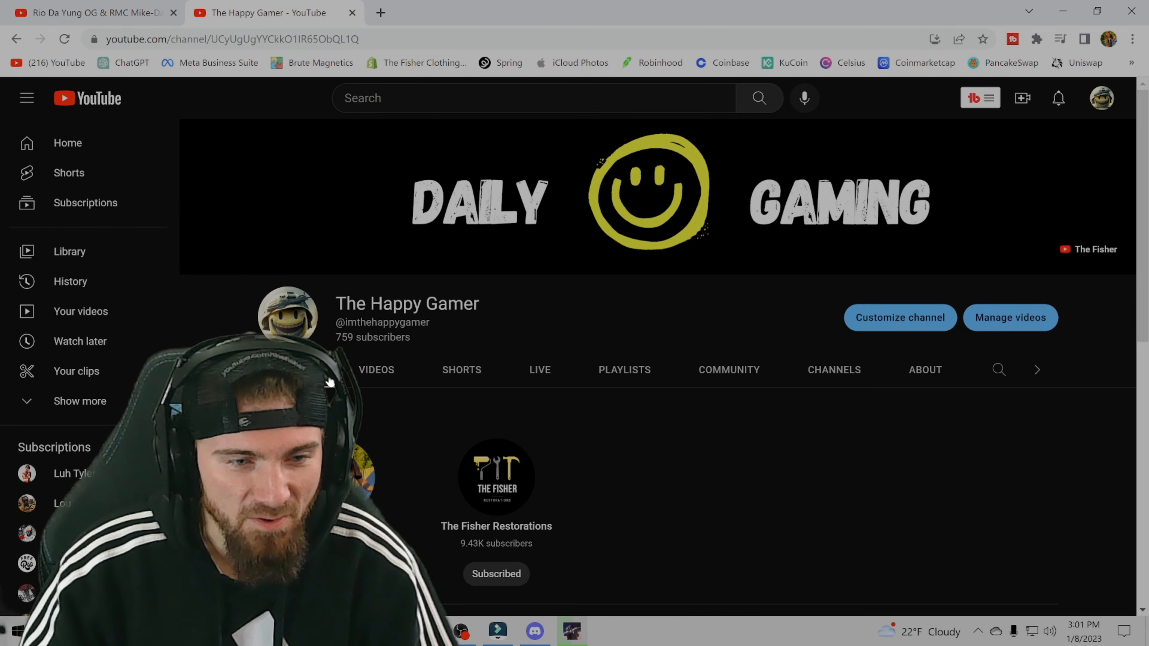
Step: List The Happy Gamer's uploads ranked by popularity and browse through them
left_click(376, 370)
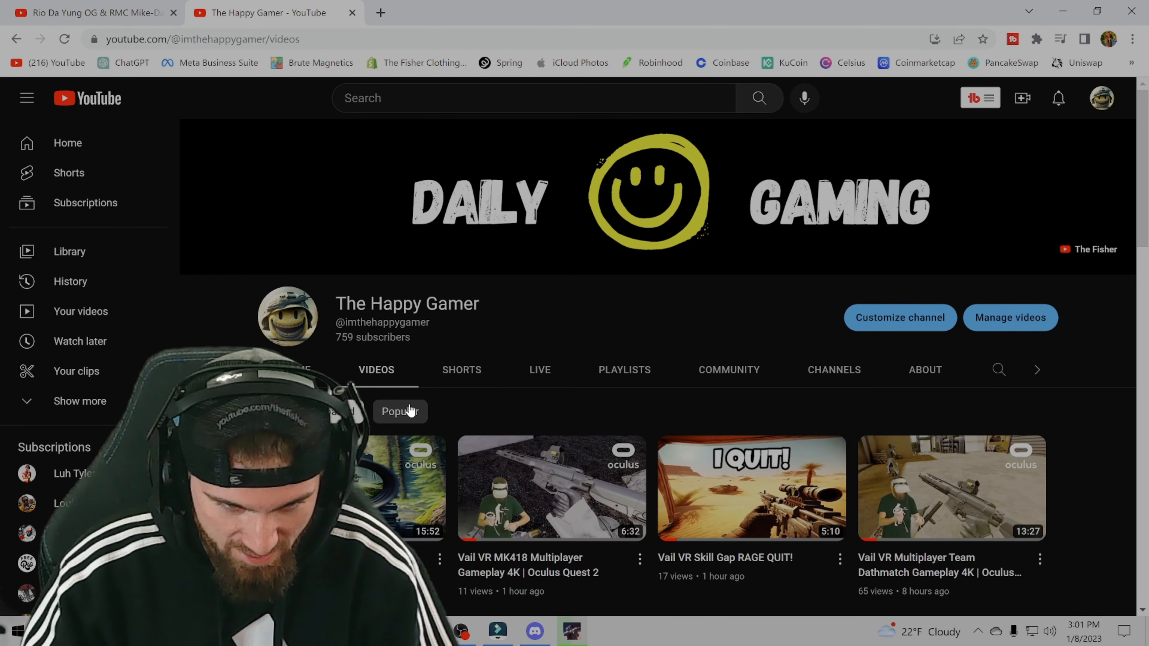
left_click(400, 411)
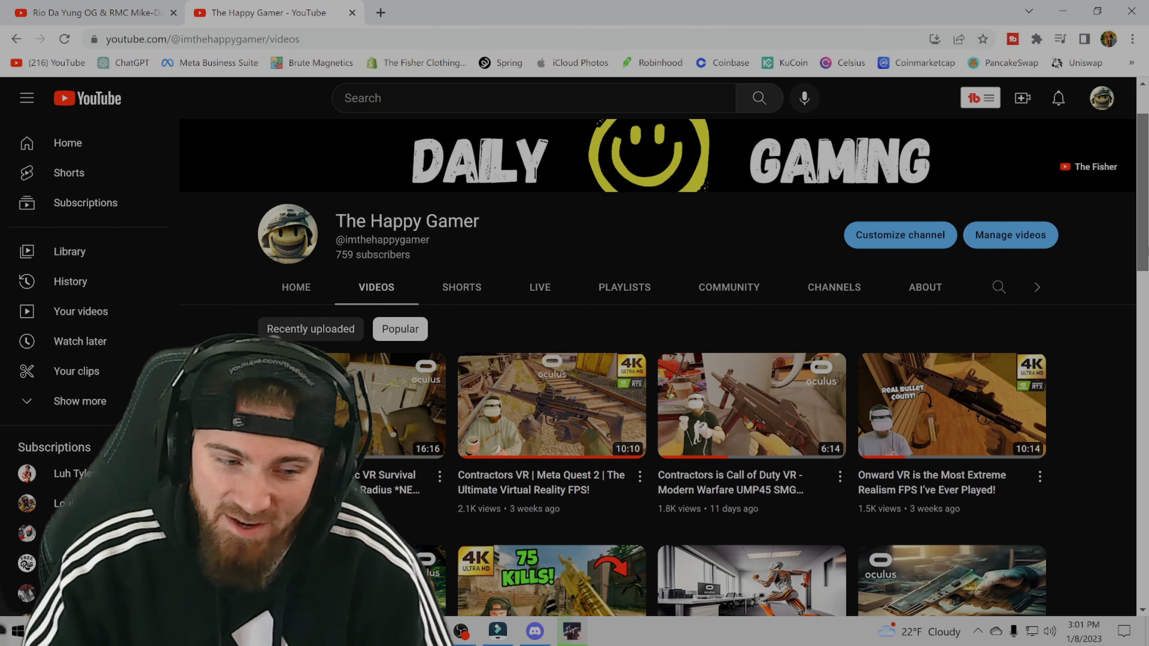
scroll("down", 3)
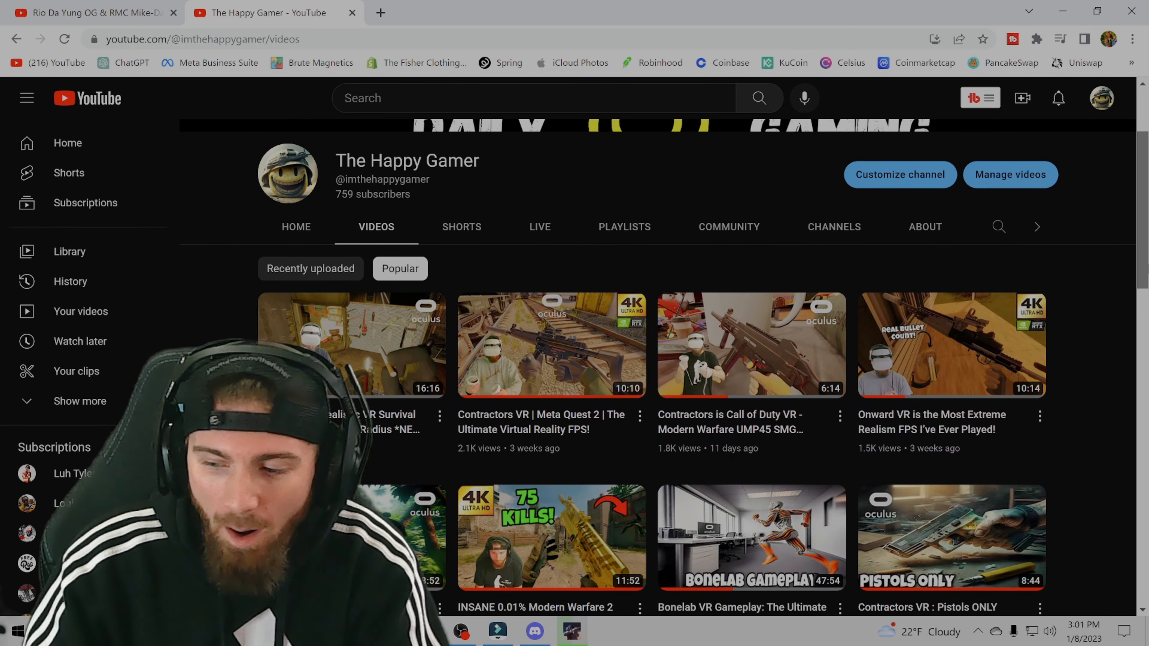
scroll("down", 3)
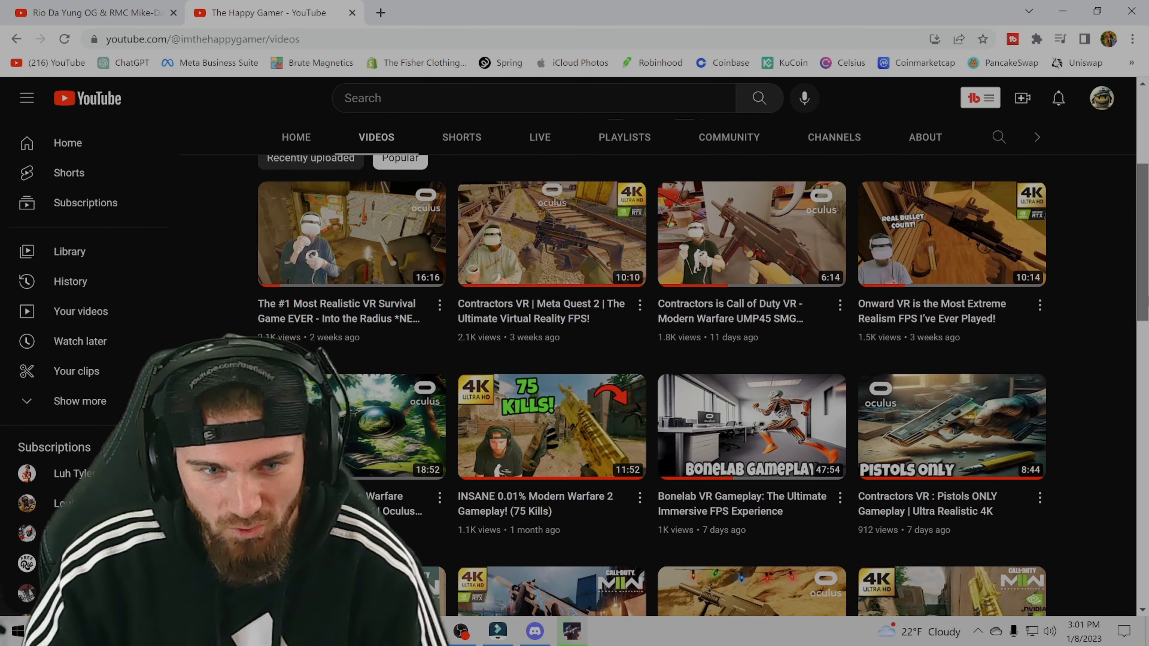
scroll("down", 3)
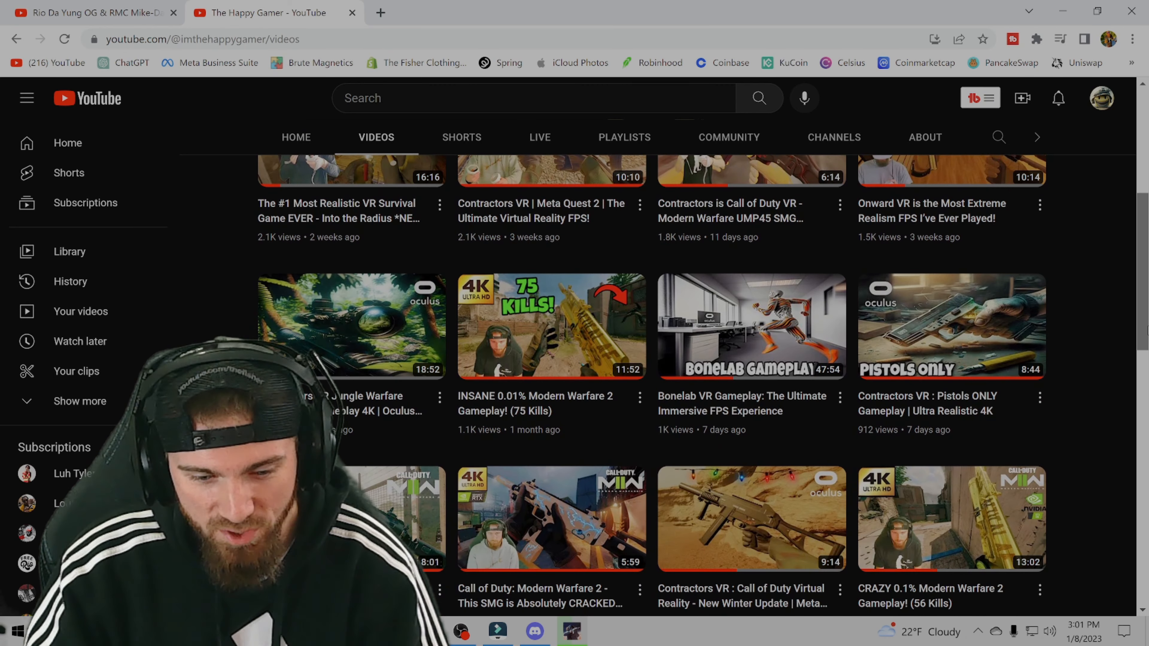
scroll("down", 3)
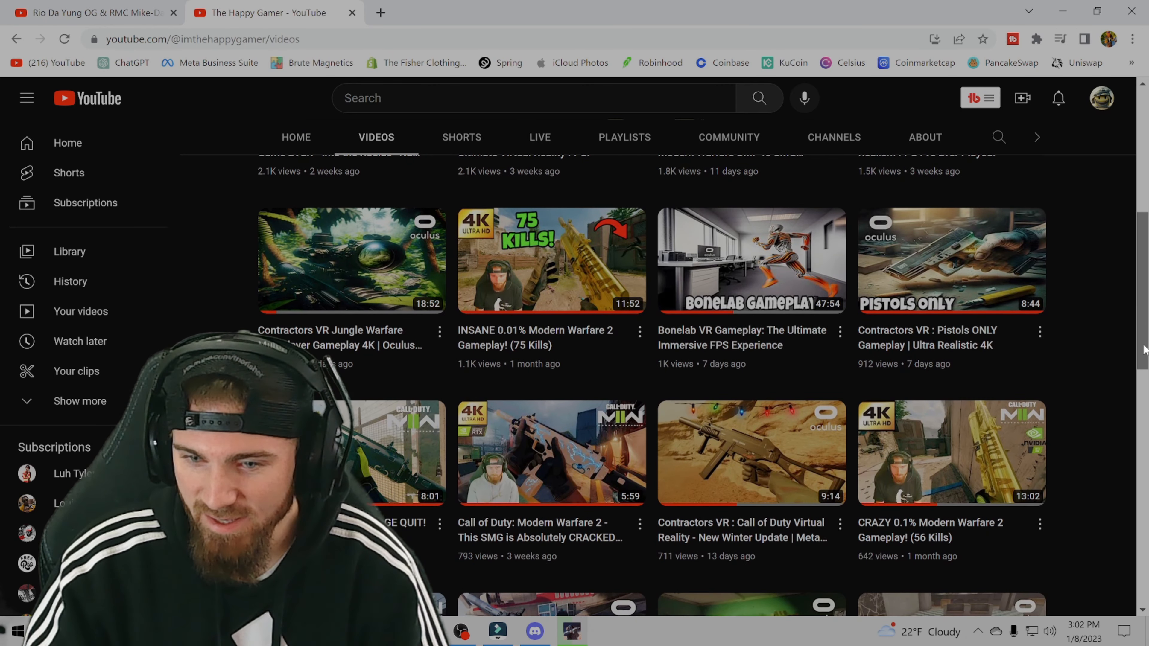
scroll("down", 3)
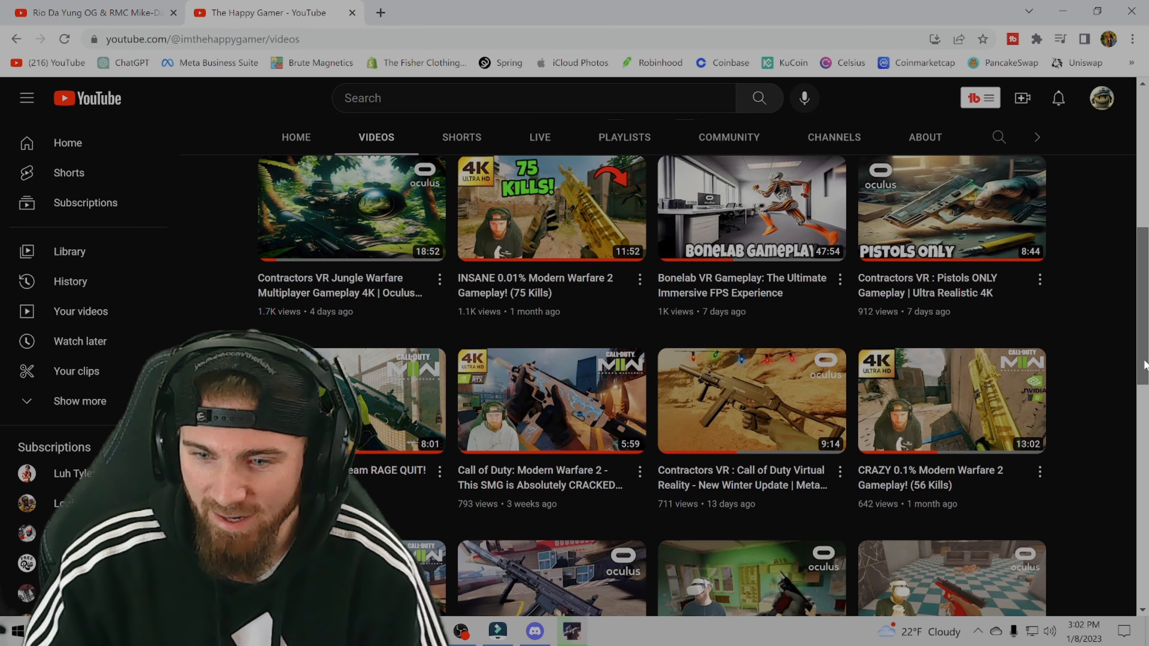
scroll("down", 3)
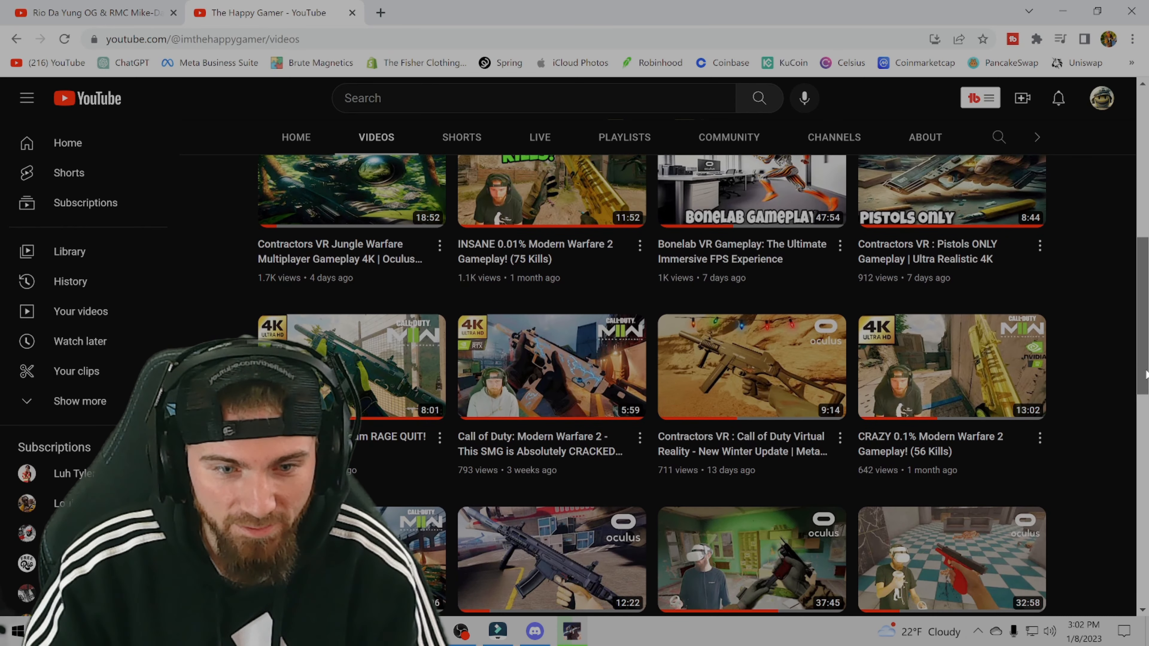
scroll("down", 3)
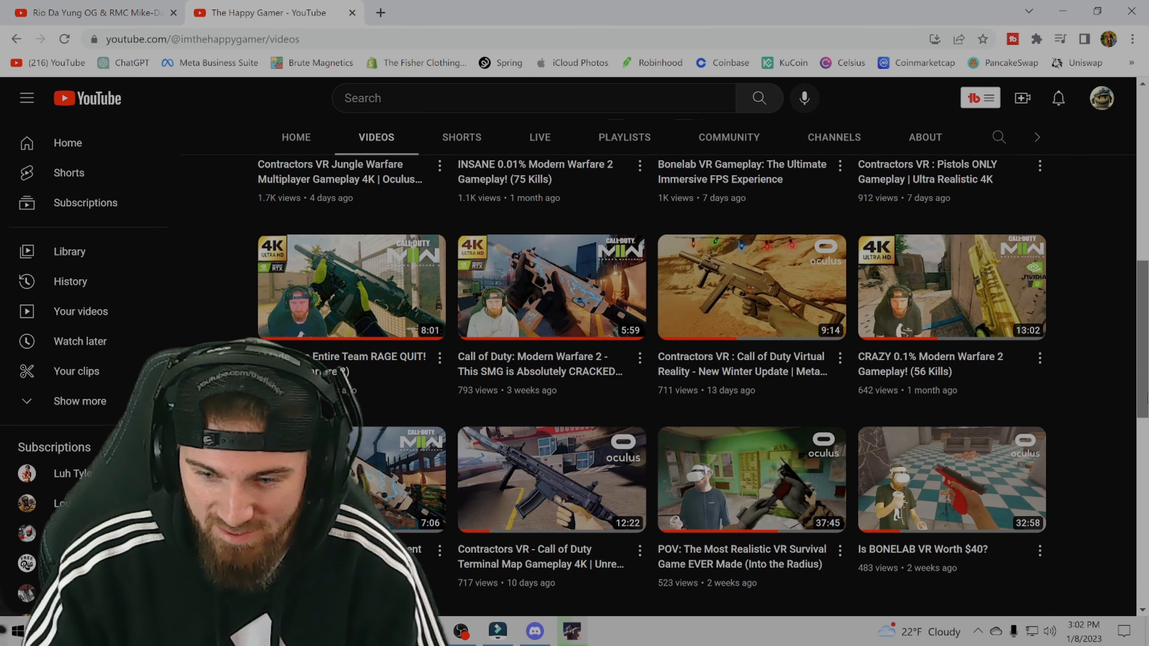
scroll("down", 3)
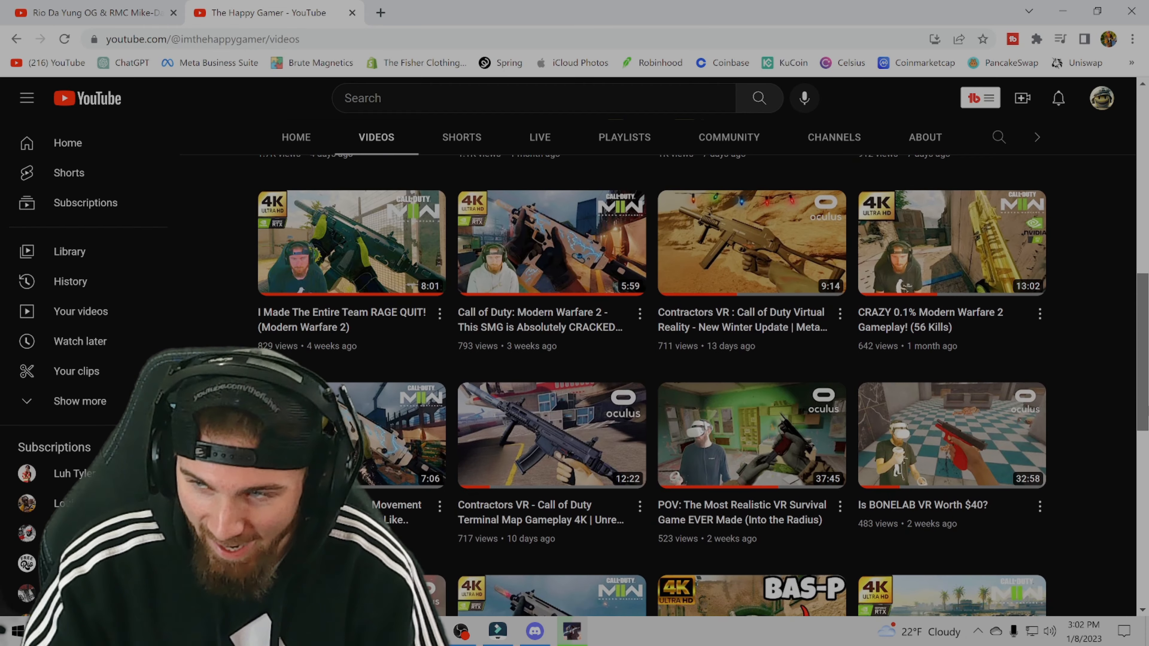
scroll("down", 3)
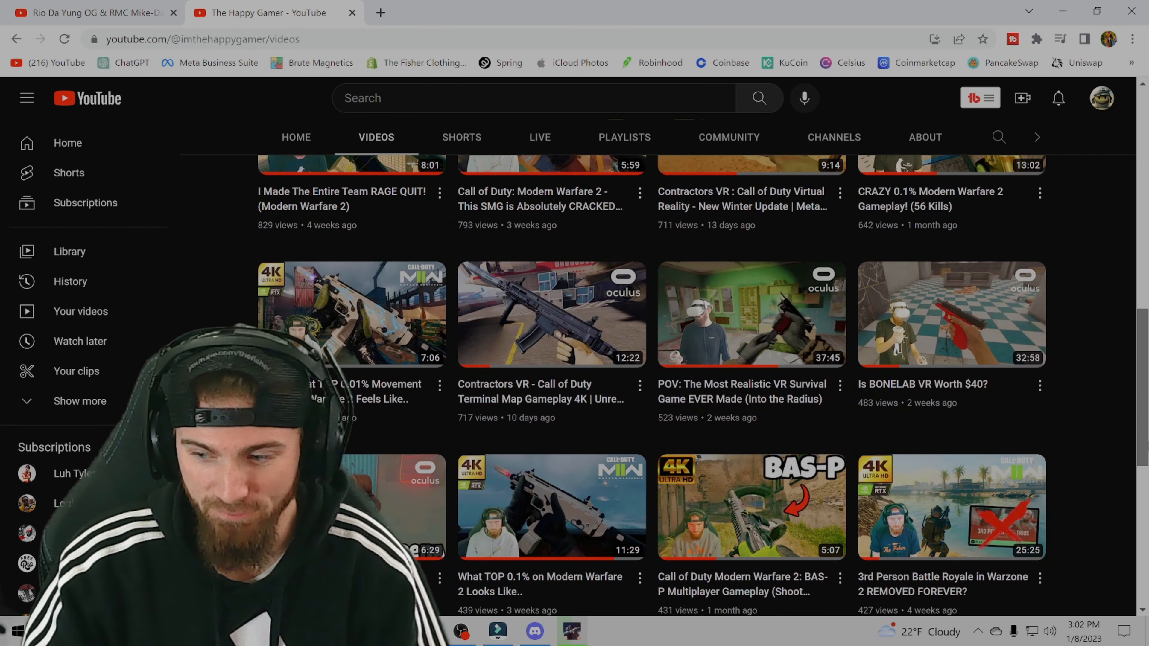
scroll("down", 3)
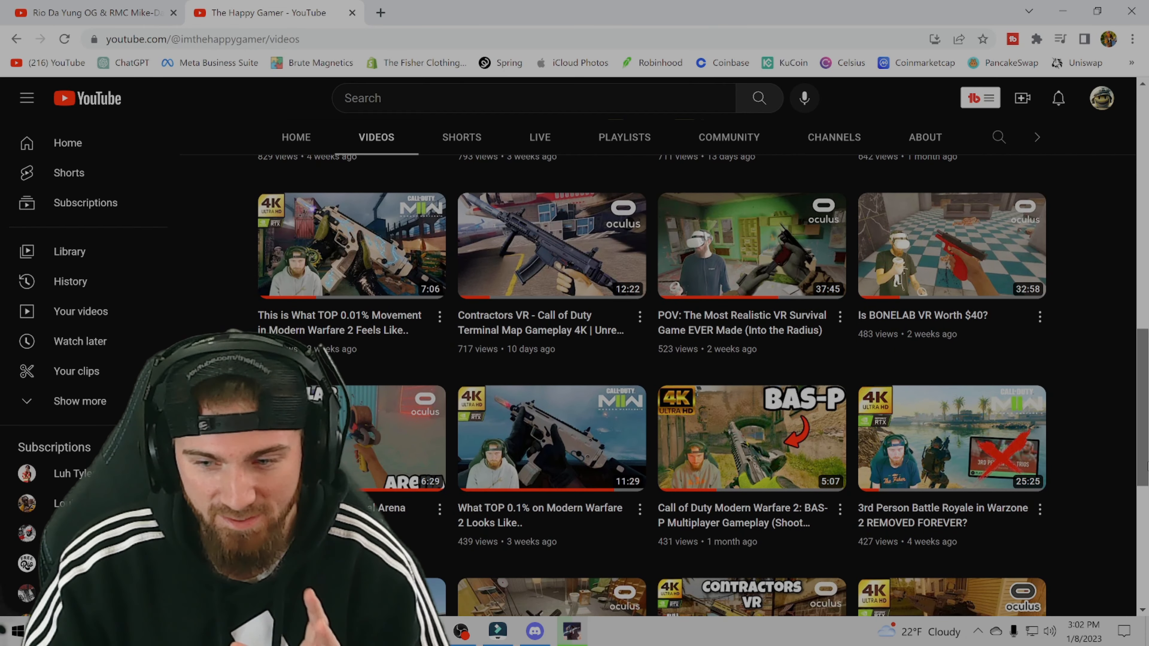
scroll("down", 3)
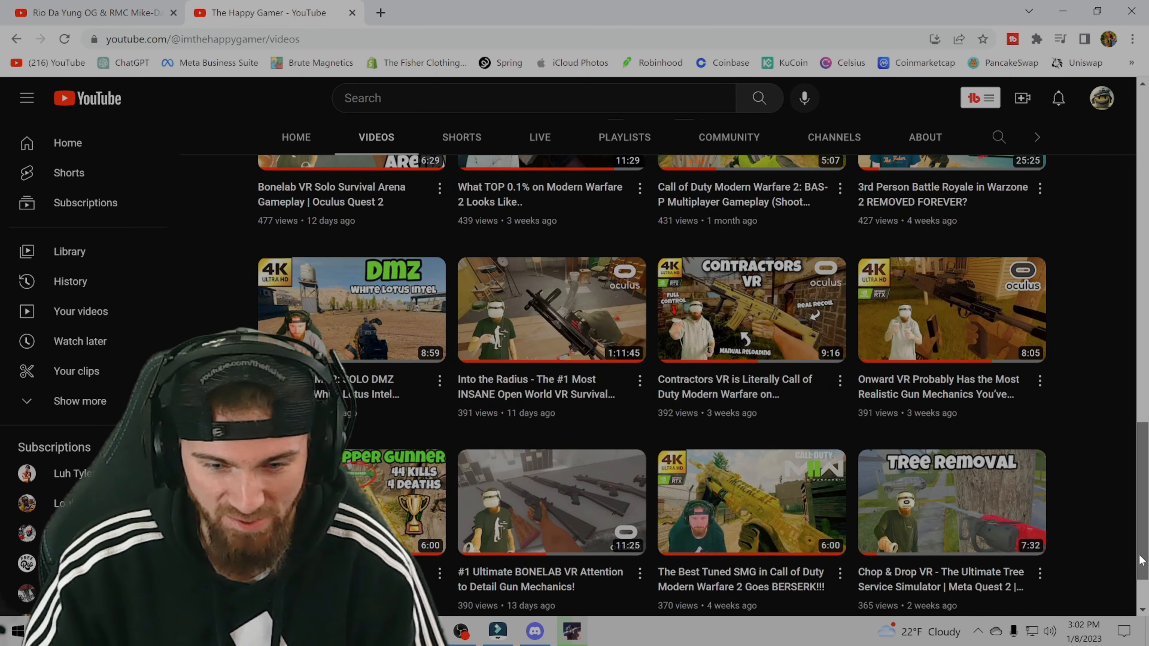
scroll("up", 3)
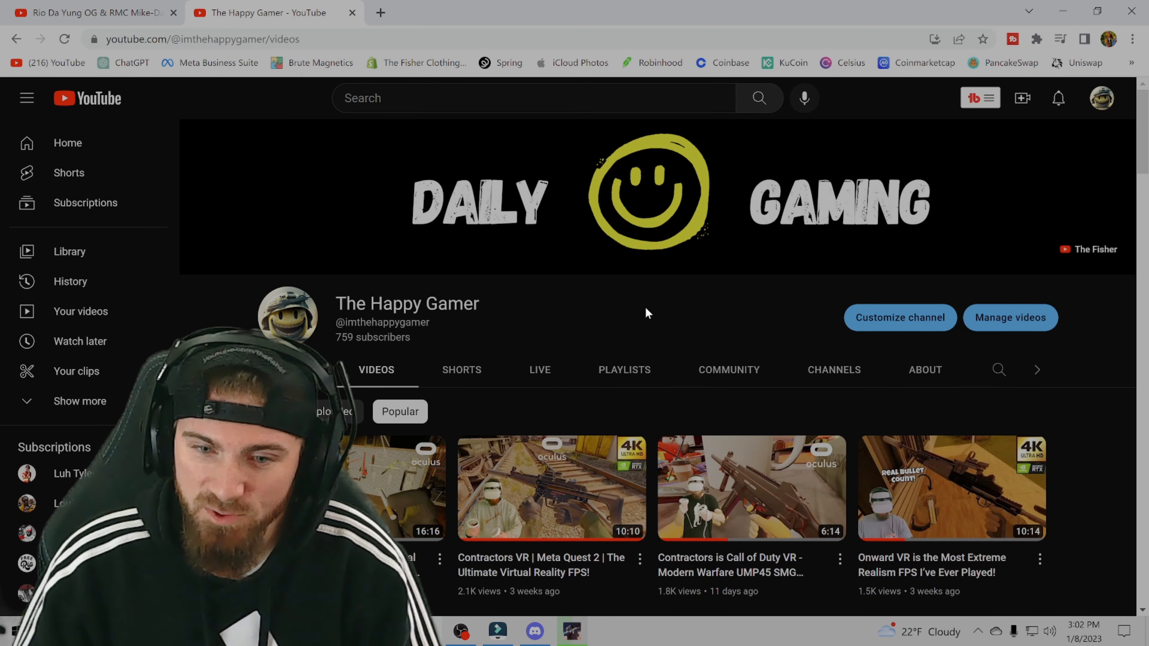